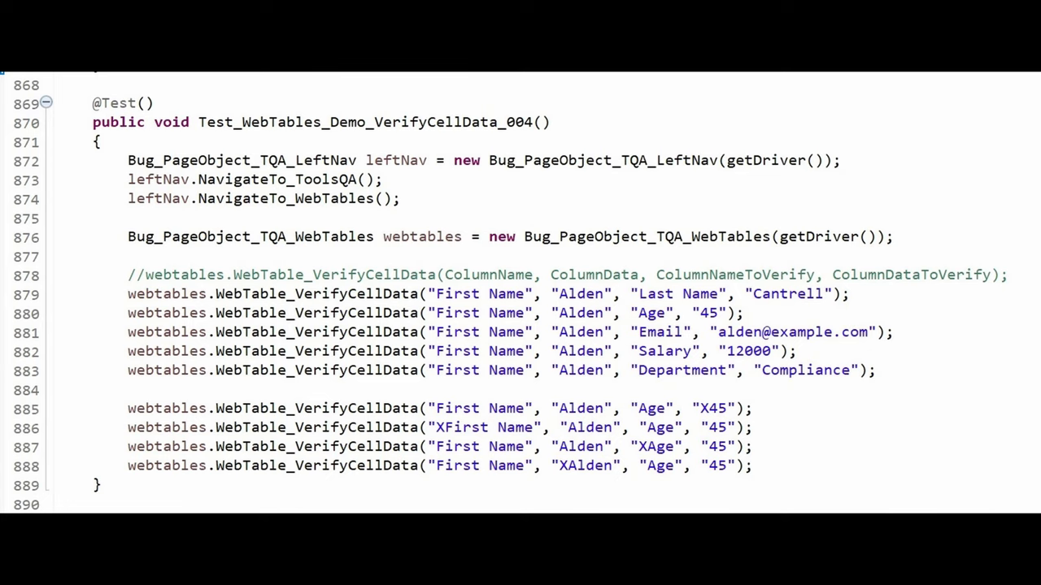
# Step: Run Test_WebTables_Demo_VerifyCellData_004 as a TestNG Test from Package Explorer
pyautogui.doubleClick(680, 293)
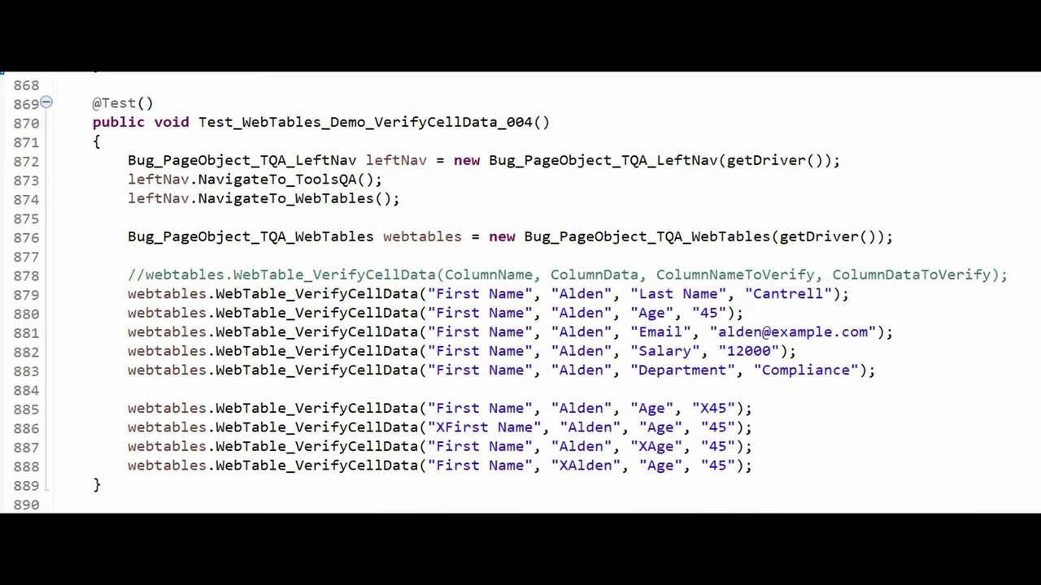
pyautogui.doubleClick(478, 293)
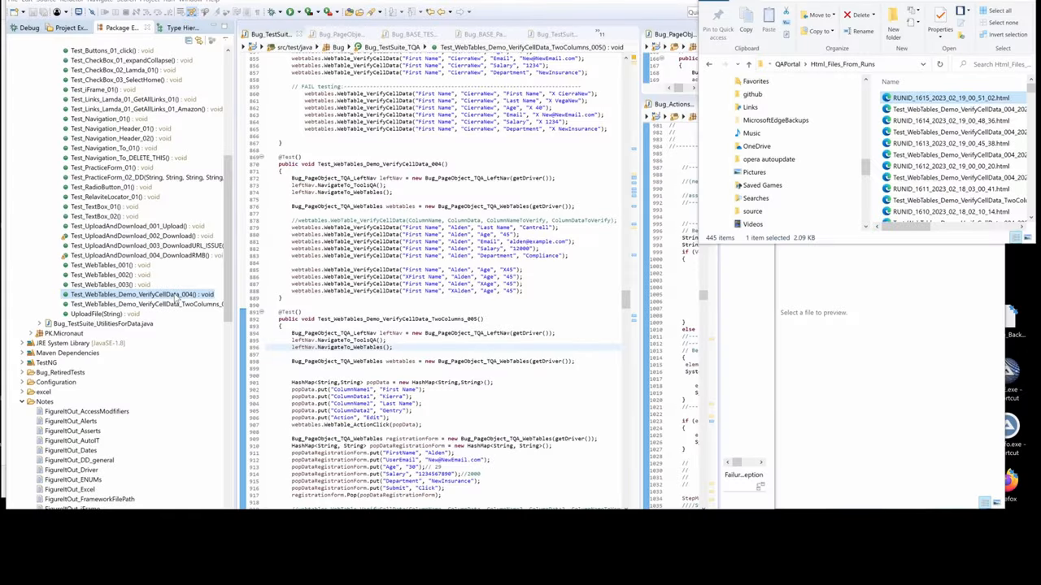
pyautogui.rightClick(146, 294)
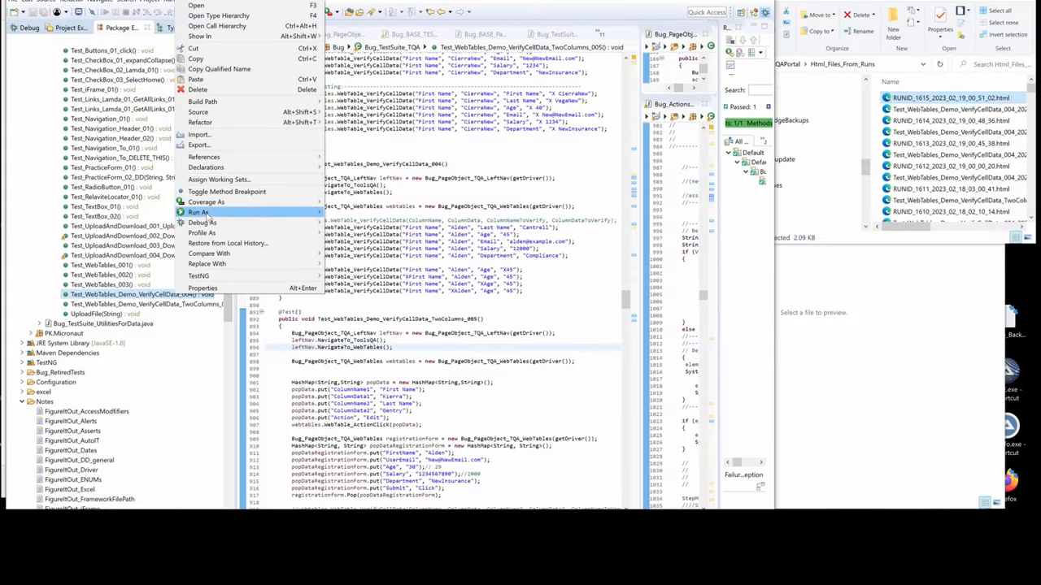
pyautogui.click(197, 212)
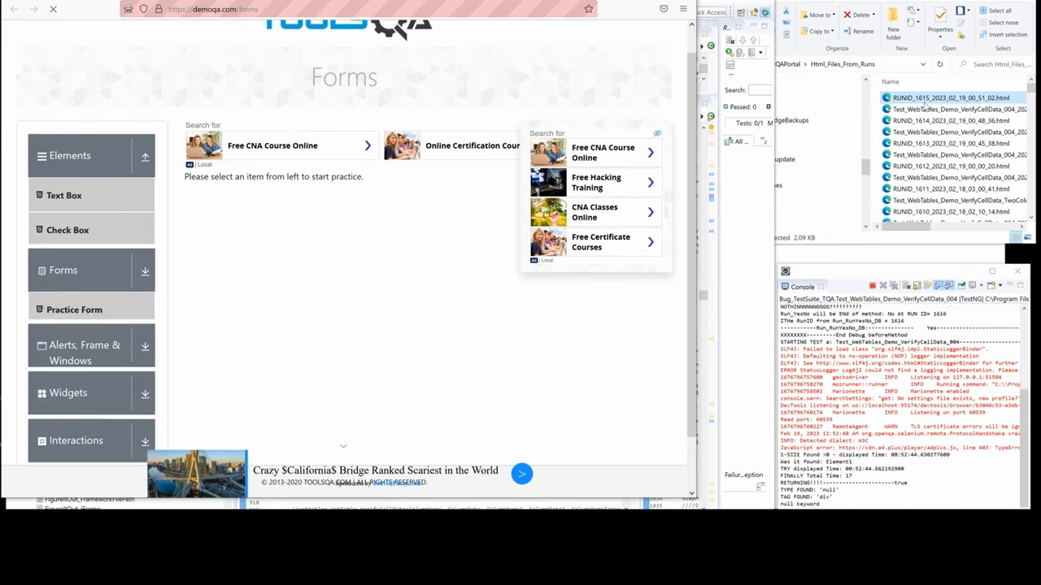
pyautogui.click(70, 272)
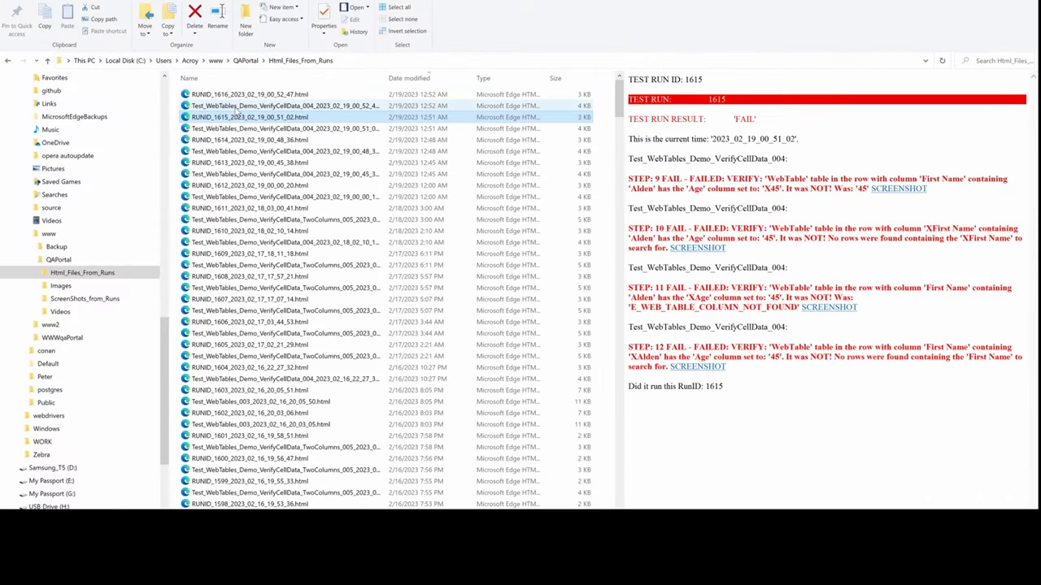
# Step: Preview RUNID_1616 and open its VerifyCellData_004 test case report
pyautogui.click(236, 106)
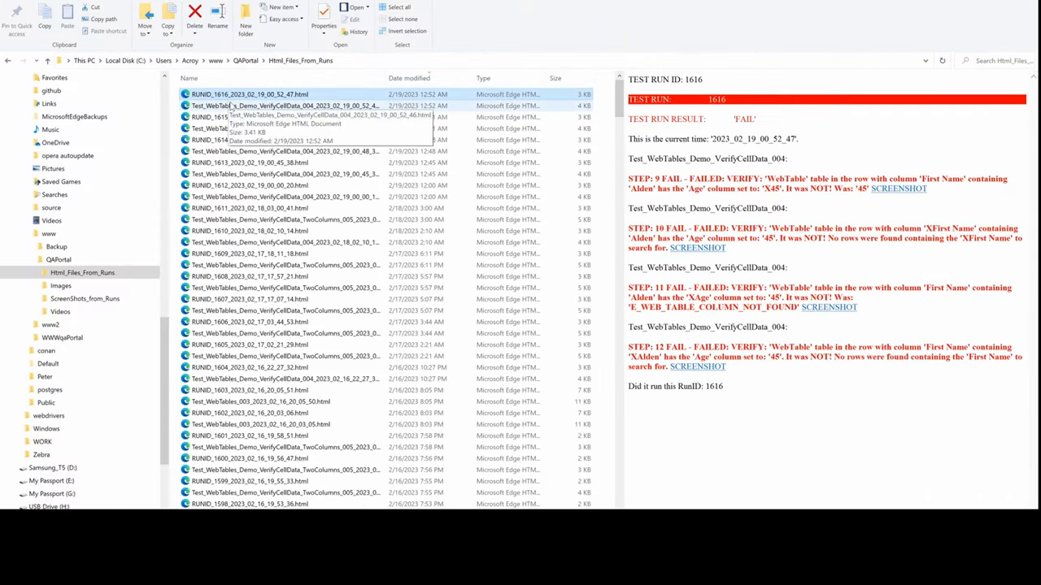
pyautogui.click(276, 106)
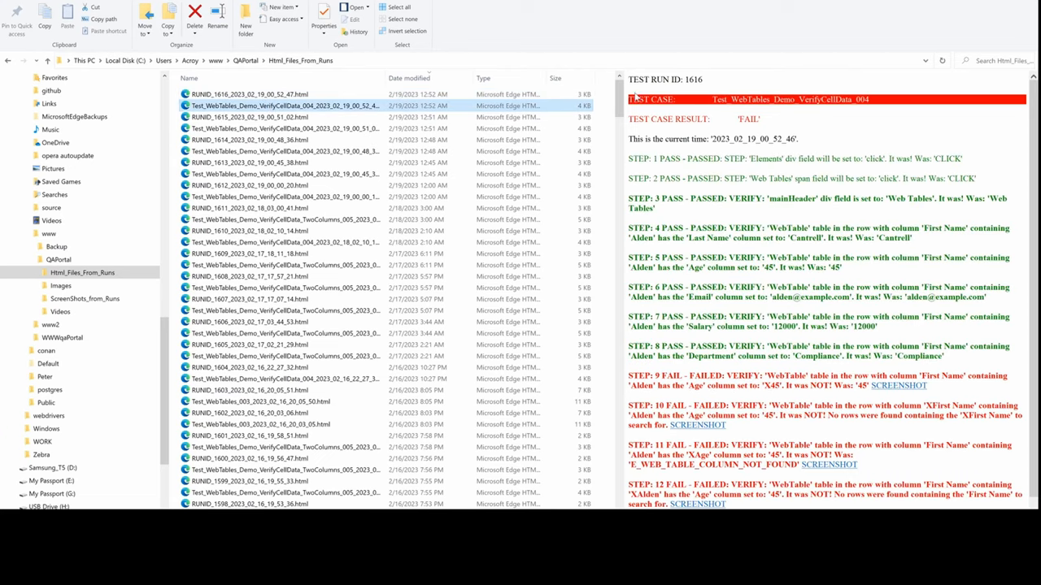
pyautogui.doubleClick(697, 81)
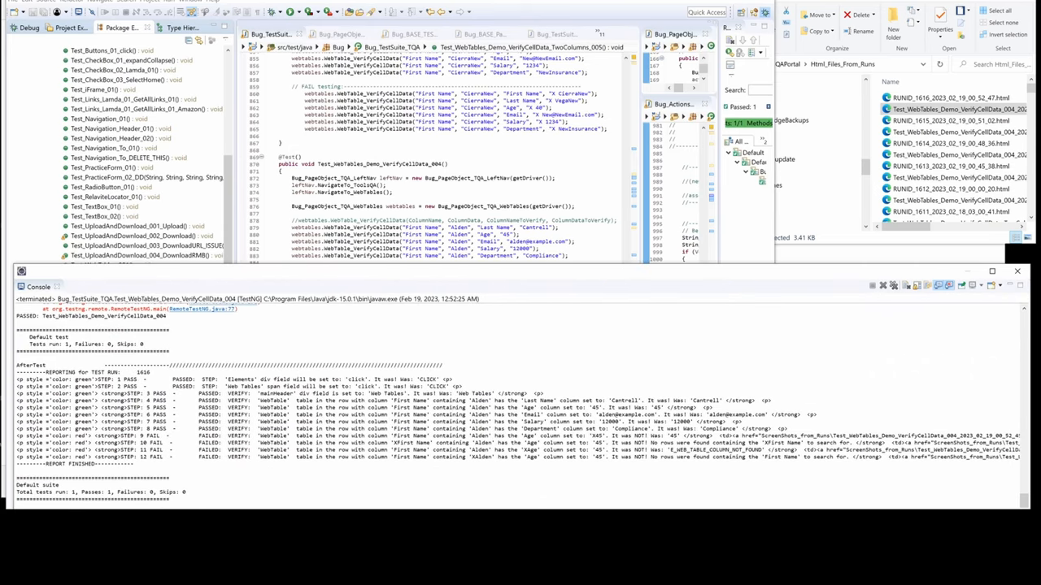
# Step: Maximize the Console to read the run's step-by-step report output
pyautogui.doubleClick(143, 373)
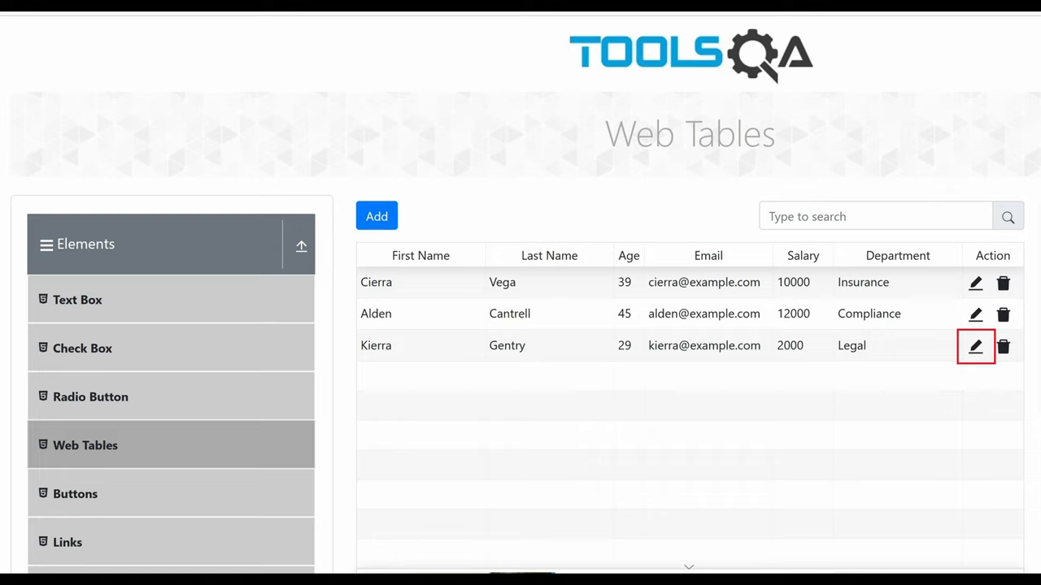
pyautogui.click(976, 346)
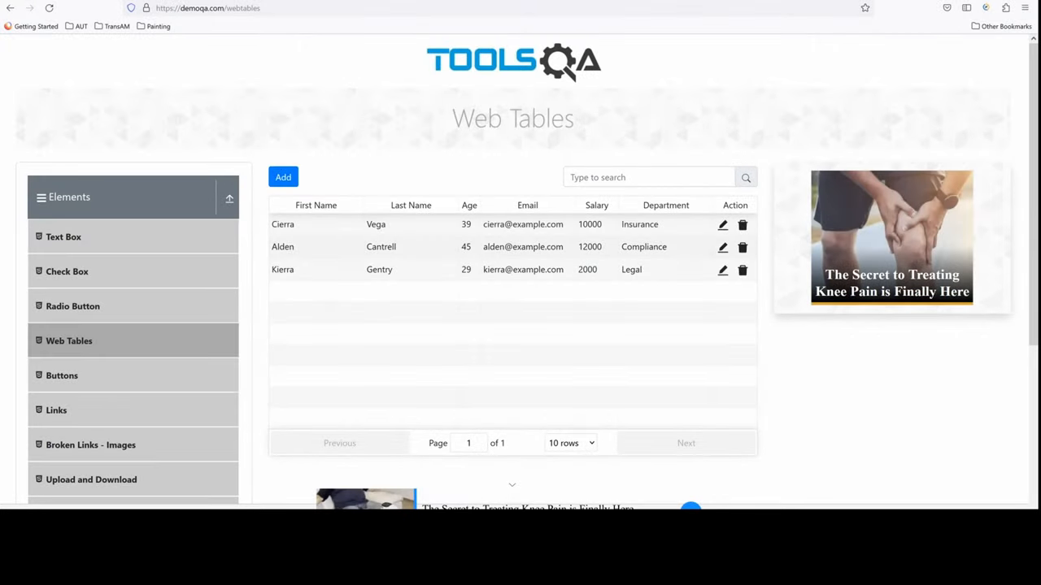
pyautogui.doubleClick(282, 246)
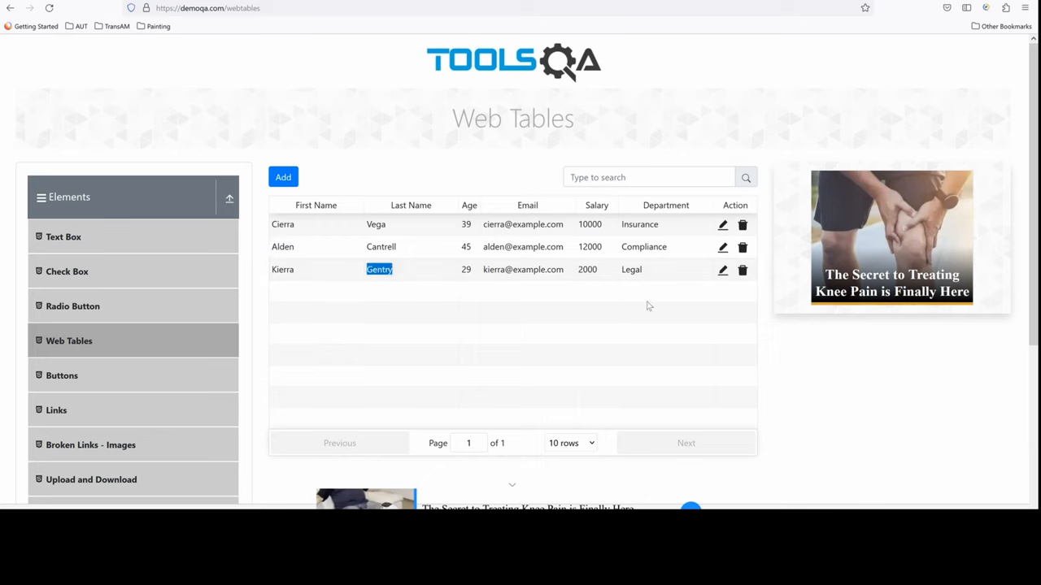
pyautogui.click(722, 269)
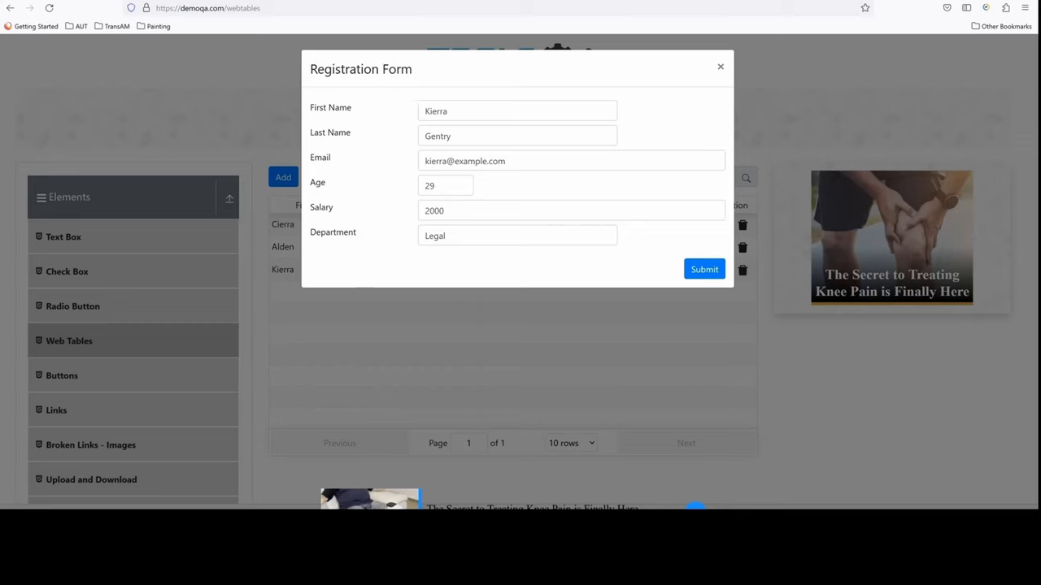
pyautogui.write('Al')
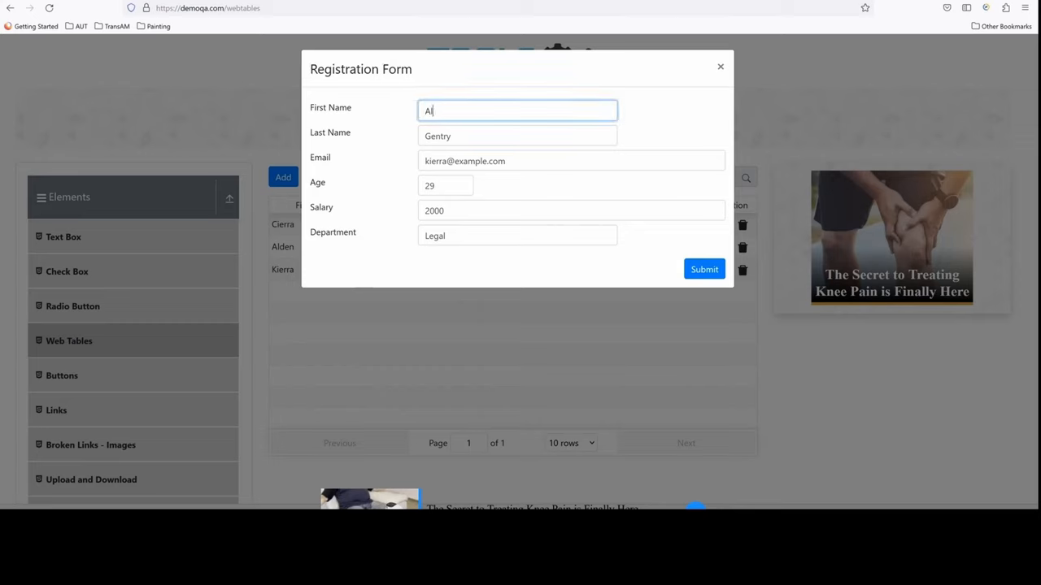
pyautogui.write('den')
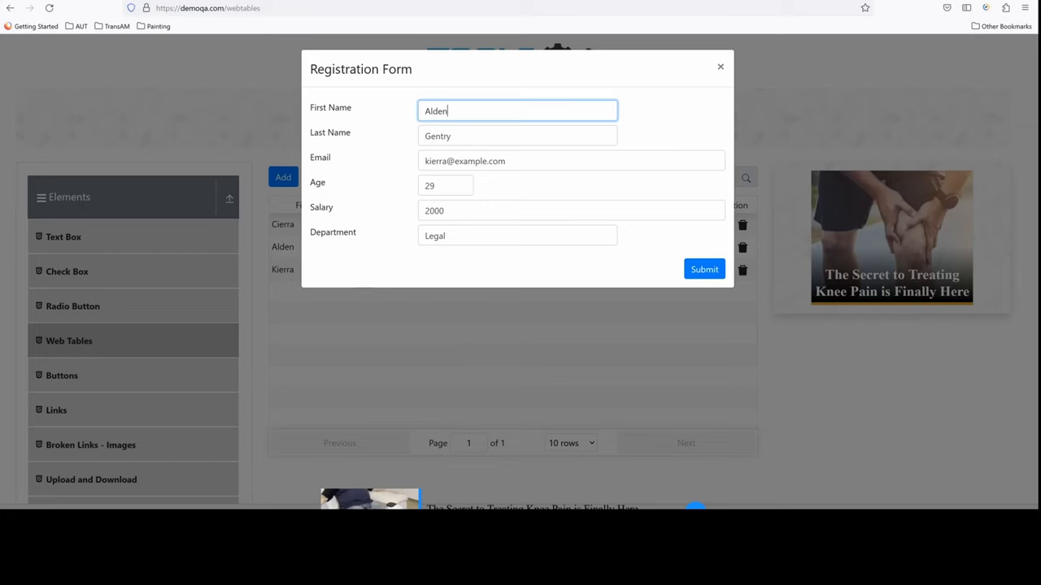
pyautogui.moveTo(640, 268)
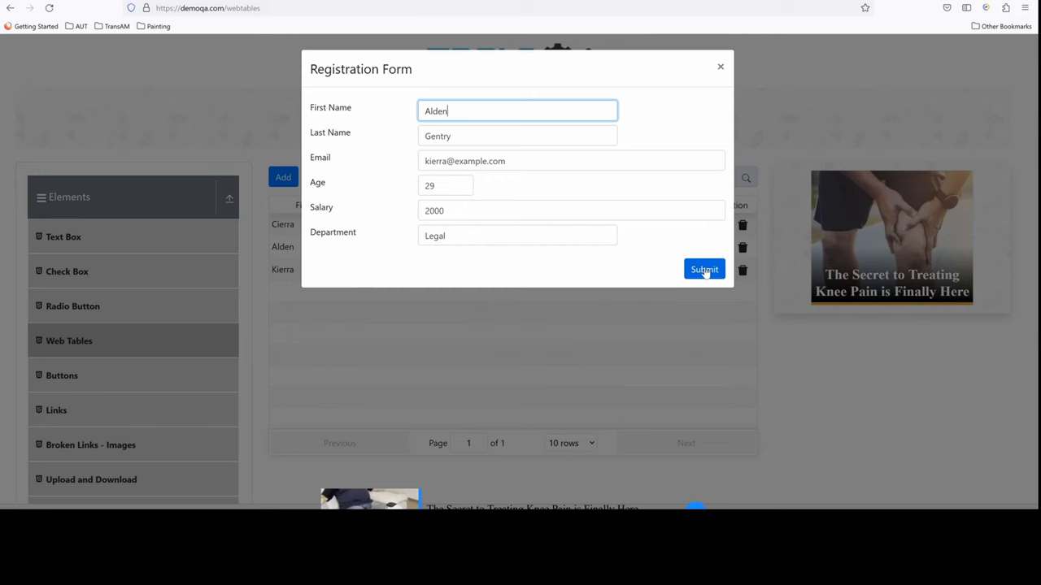
pyautogui.click(703, 269)
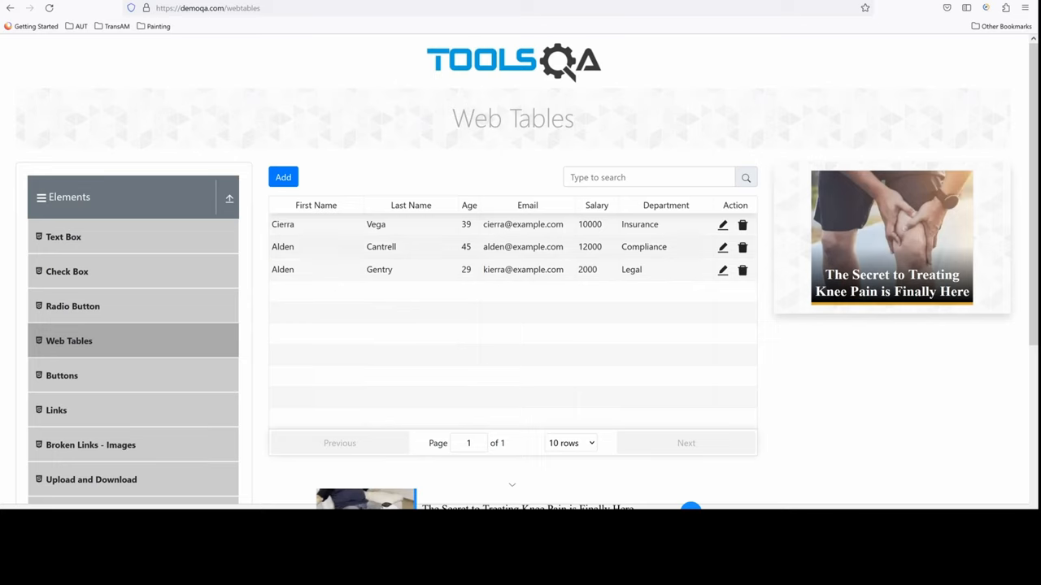
# Step: Reload the Web Tables page and select the restored first name Kierra
pyautogui.doubleClick(282, 270)
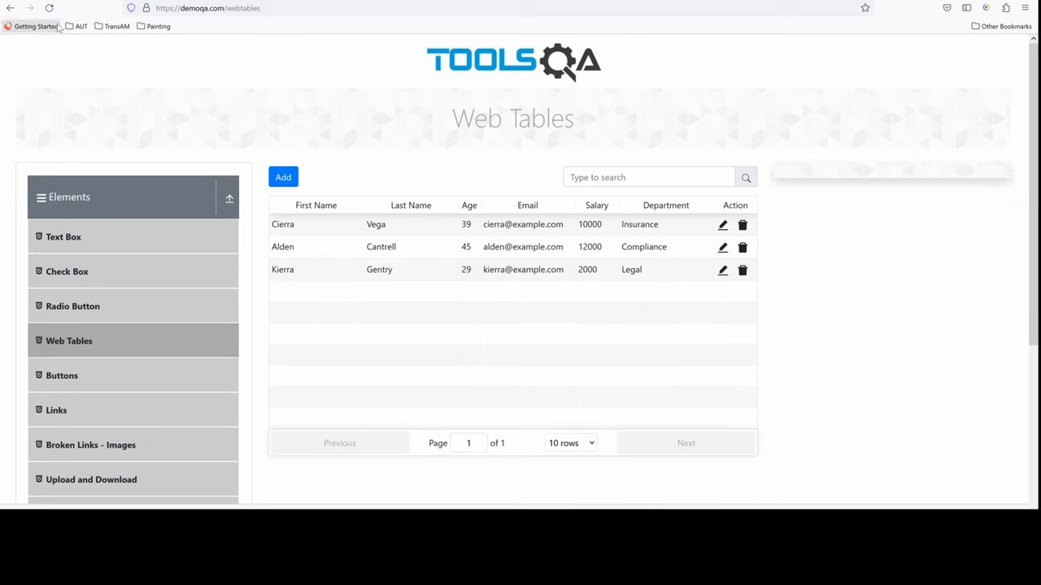
pyautogui.doubleClick(282, 270)
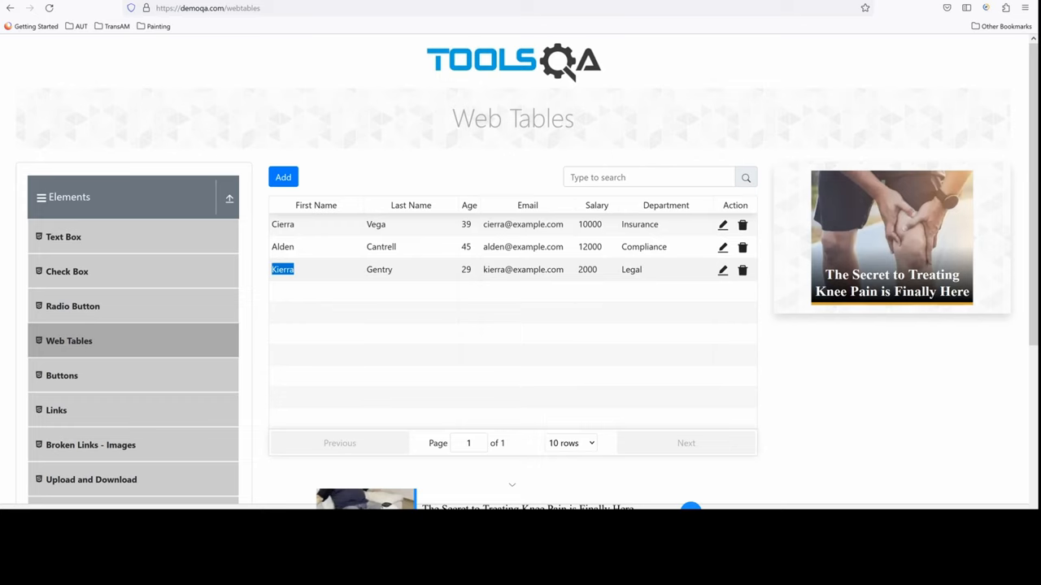
pyautogui.moveTo(349, 269)
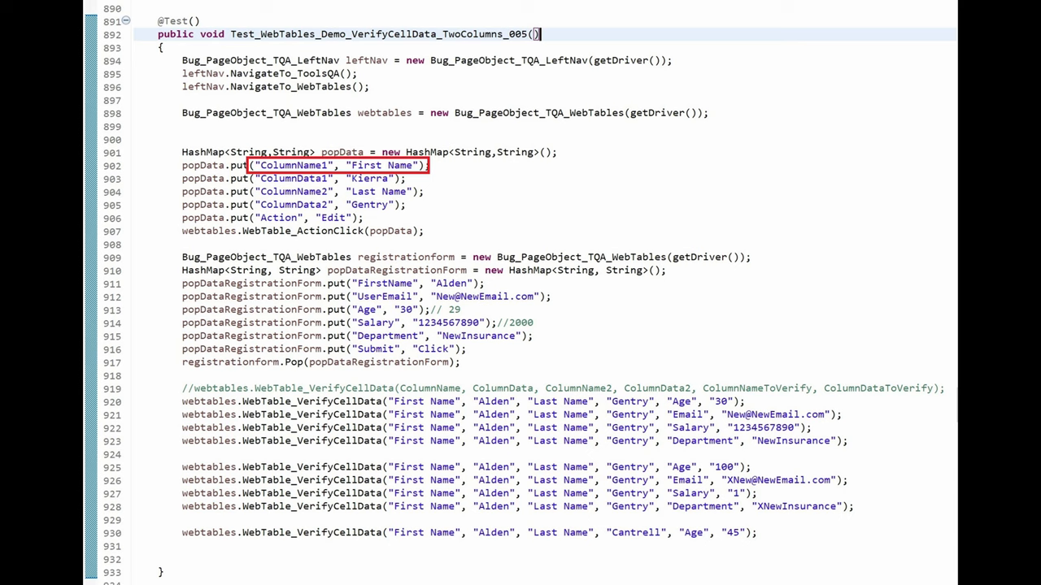
pyautogui.click(325, 178)
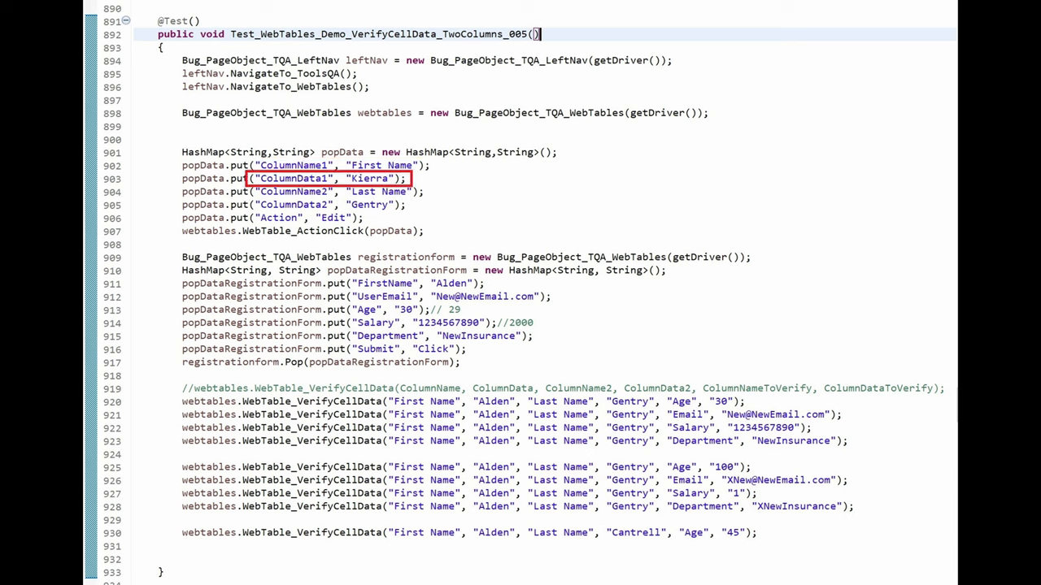
pyautogui.click(333, 179)
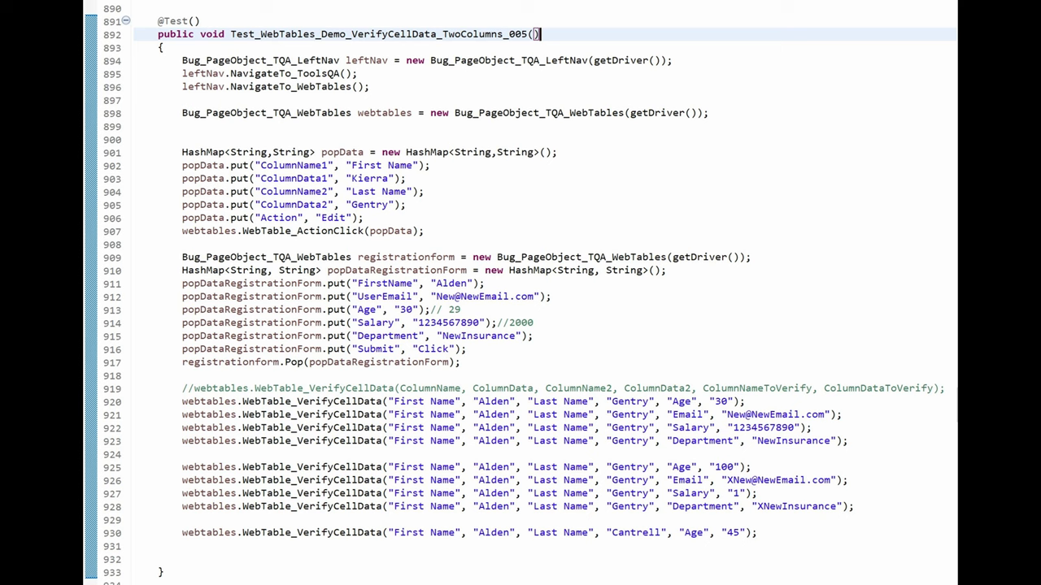
# Step: Restore the workspace view and open the TwoColumns_005 test method's context menu
pyautogui.doubleClick(305, 401)
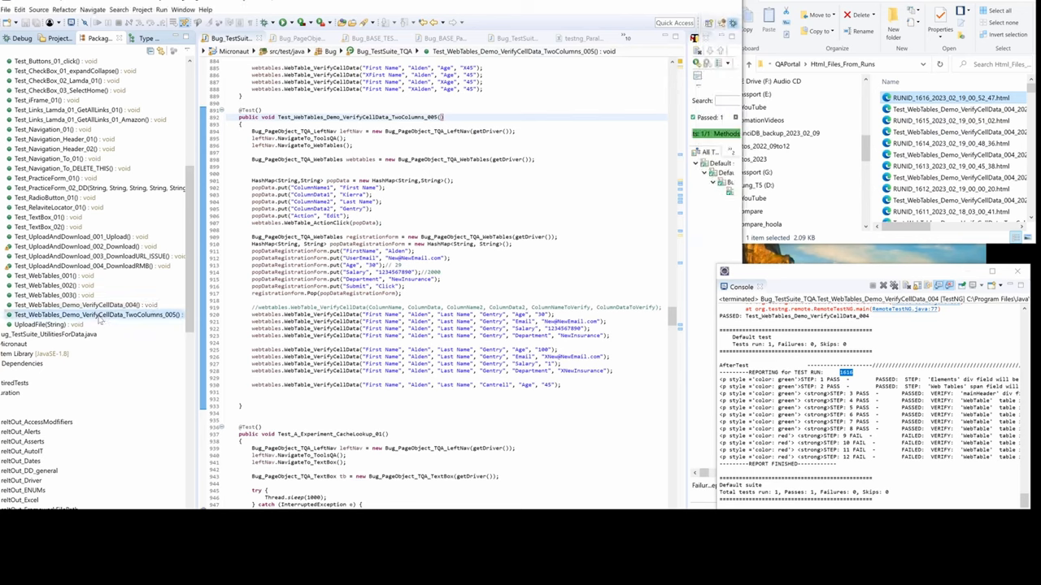
pyautogui.rightClick(94, 313)
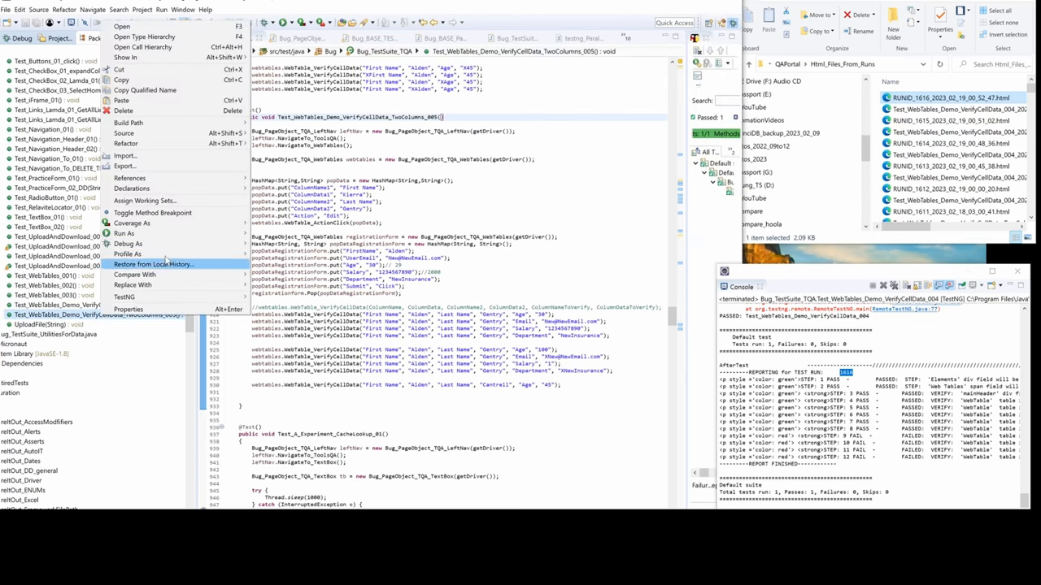
pyautogui.moveTo(124, 233)
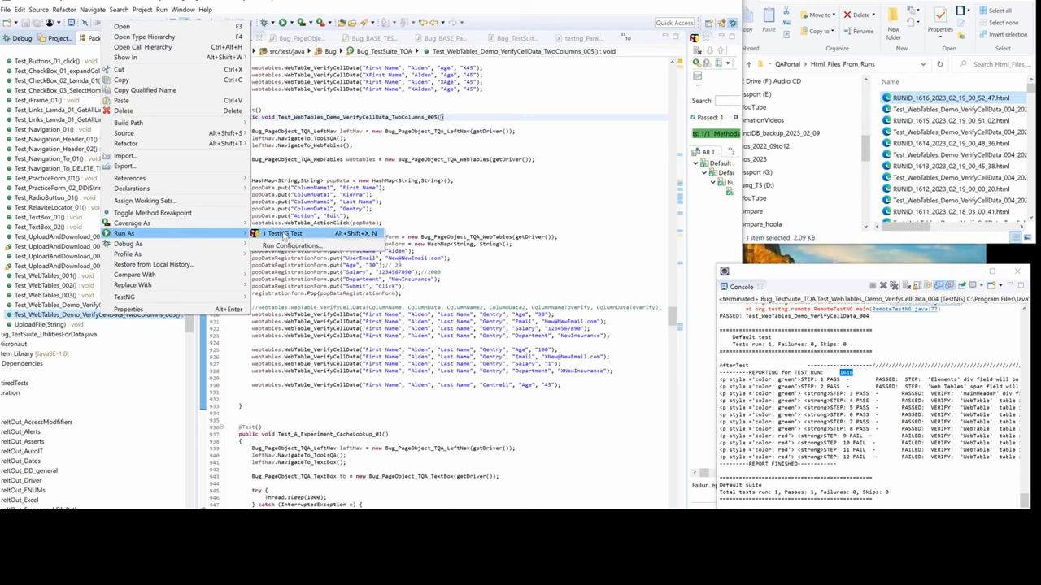